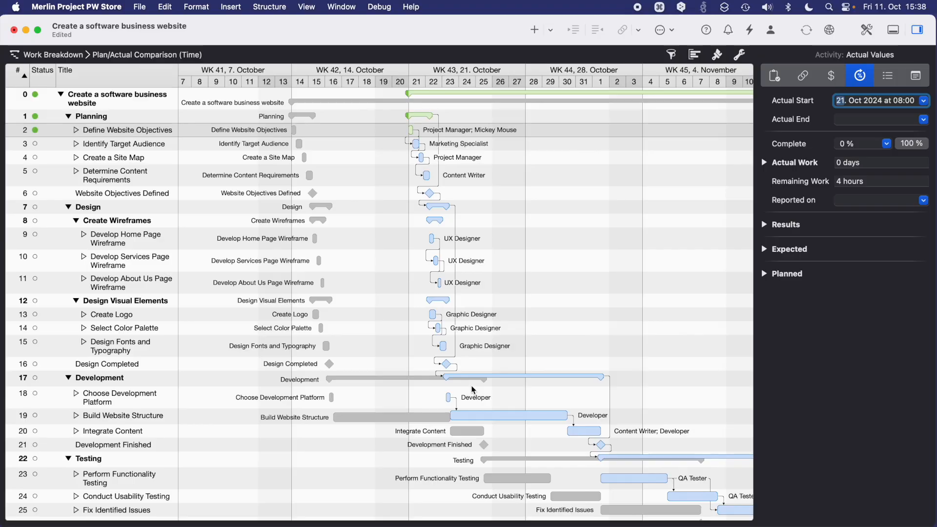
{"action": "mouse_move", "coordinate": [441, 295]}
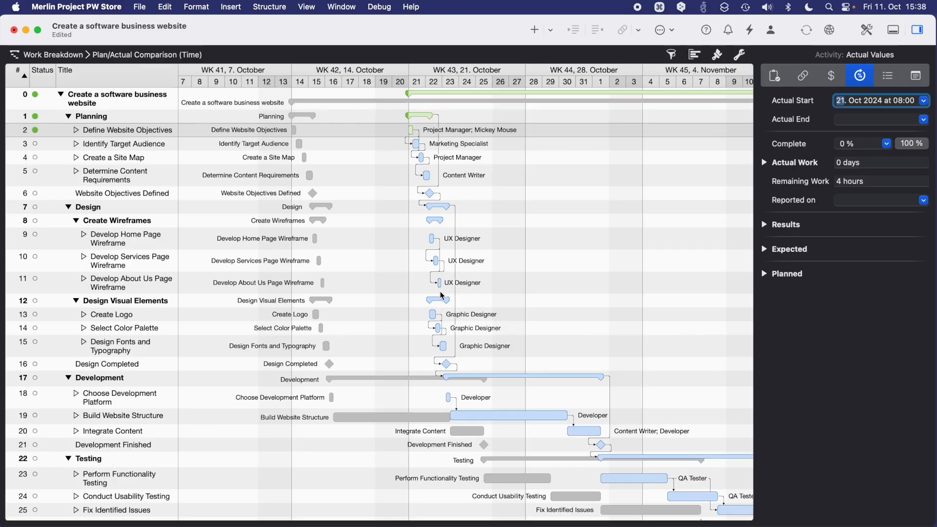
{"action": "mouse_move", "coordinate": [342, 392]}
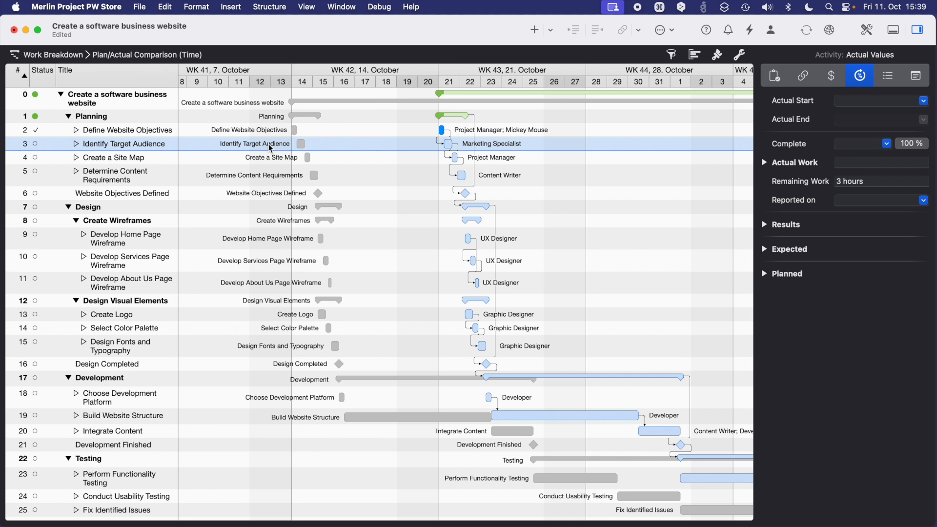
{"action": "mouse_move", "coordinate": [870, 240]}
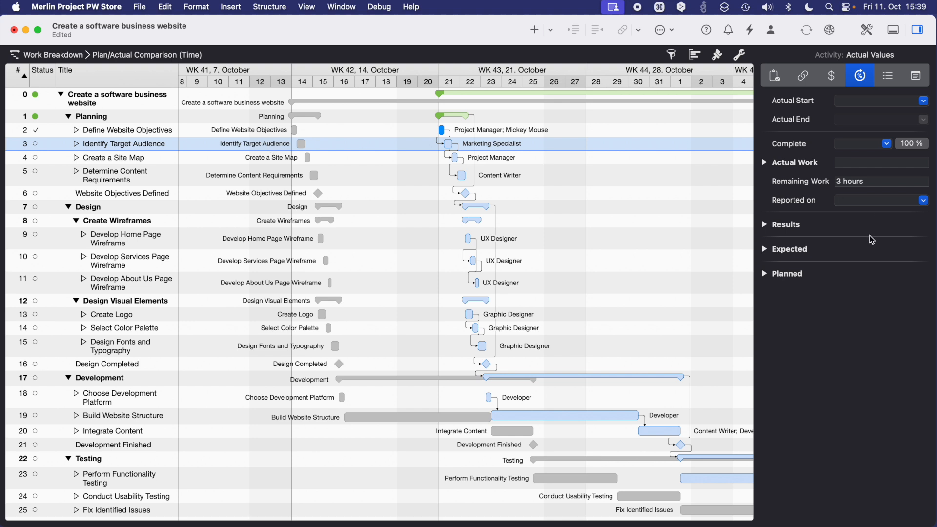
Step: Record 3 hours actual work on Identify Target Audience and set remaining work to 20 hours
{"action": "left_click", "coordinate": [787, 273]}
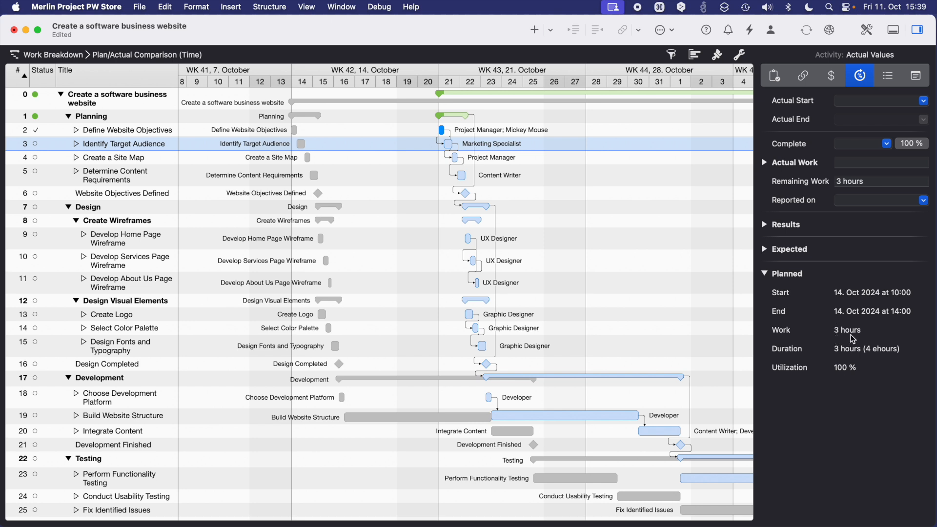
{"action": "mouse_move", "coordinate": [853, 166]}
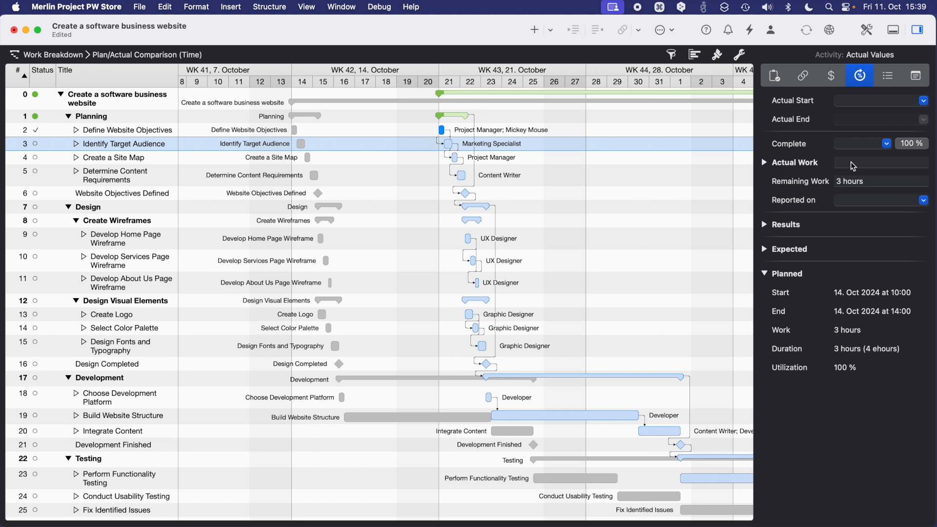
{"action": "left_click", "coordinate": [879, 162]}
{"action": "type", "text": "3 hours"}
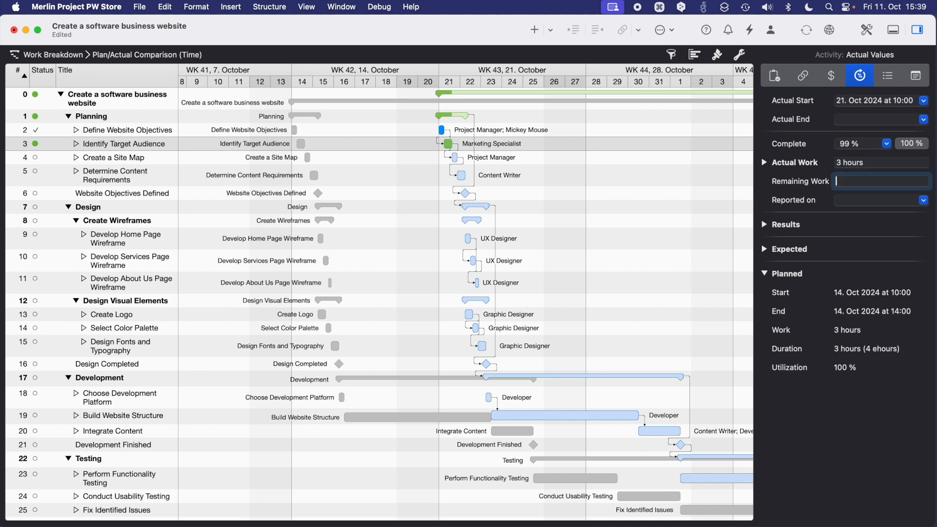
{"action": "left_click", "coordinate": [882, 181]}
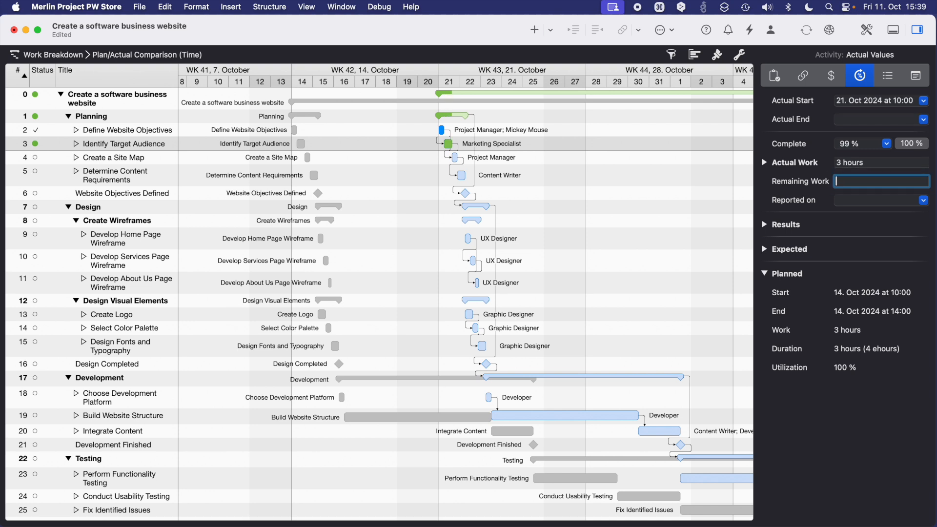
{"action": "type", "text": "20 hours"}
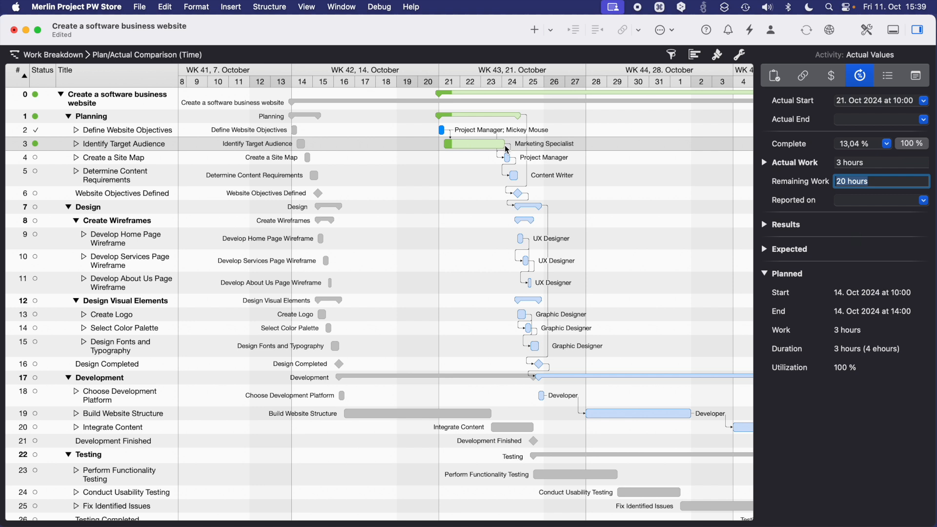
{"action": "mouse_move", "coordinate": [456, 136]}
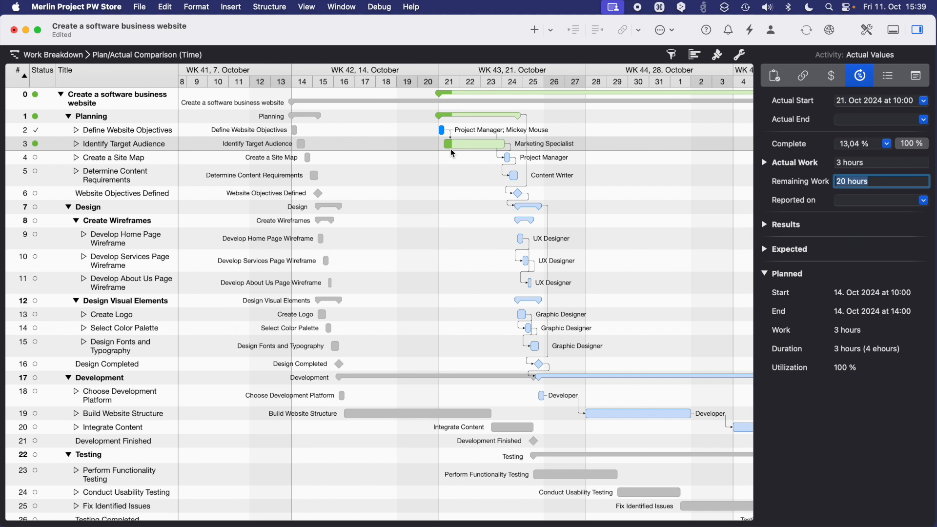
{"action": "mouse_move", "coordinate": [448, 148]}
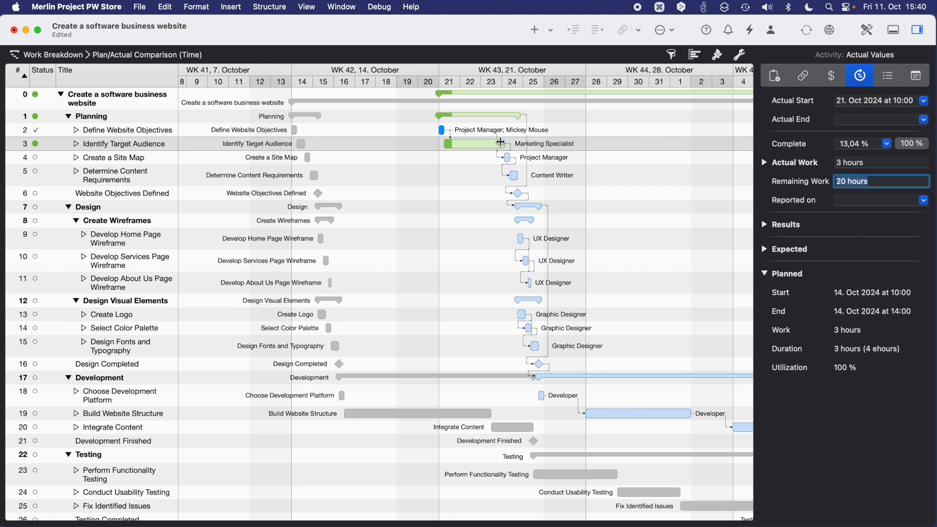
{"action": "mouse_move", "coordinate": [884, 214]}
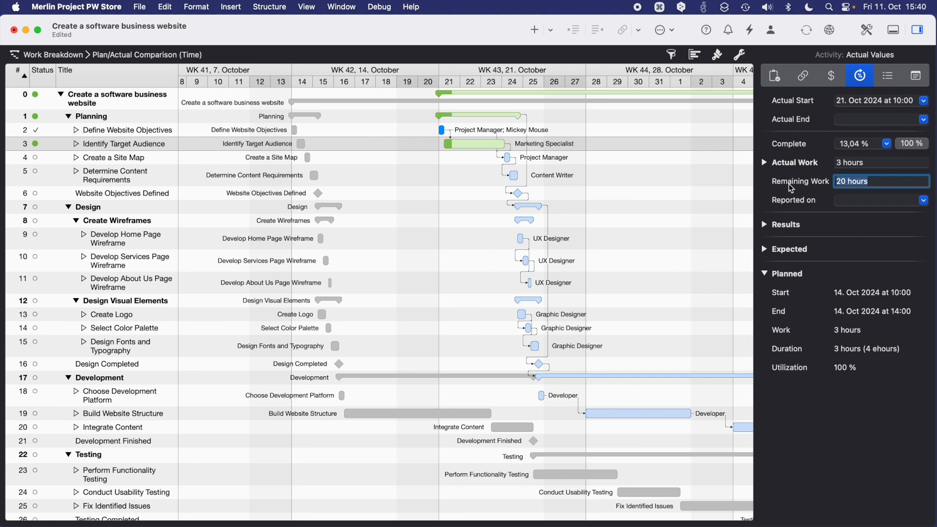
{"action": "left_click", "coordinate": [53, 55]}
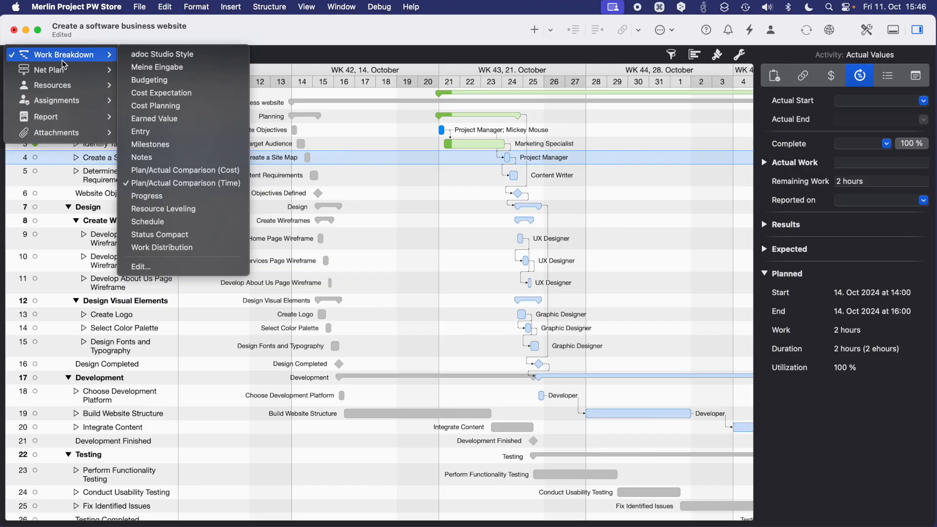
{"action": "mouse_move", "coordinate": [56, 132]}
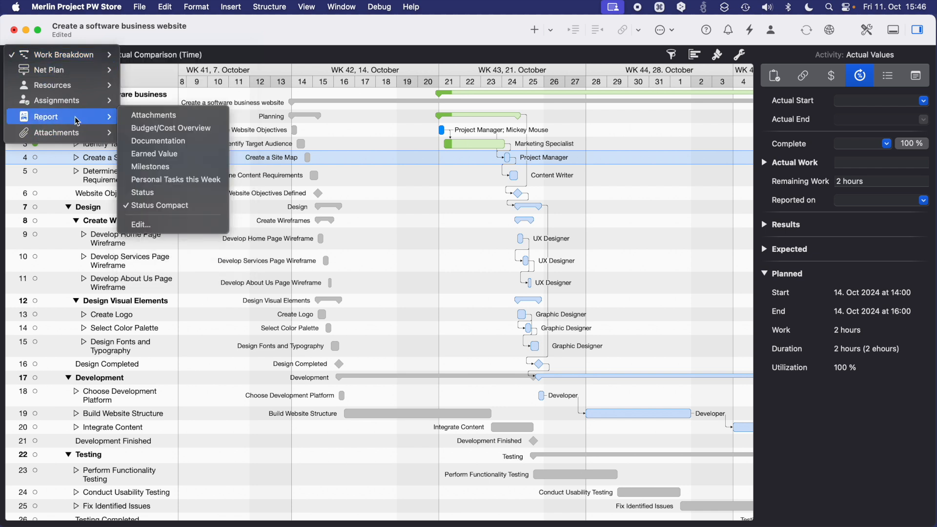
{"action": "mouse_move", "coordinate": [76, 116]}
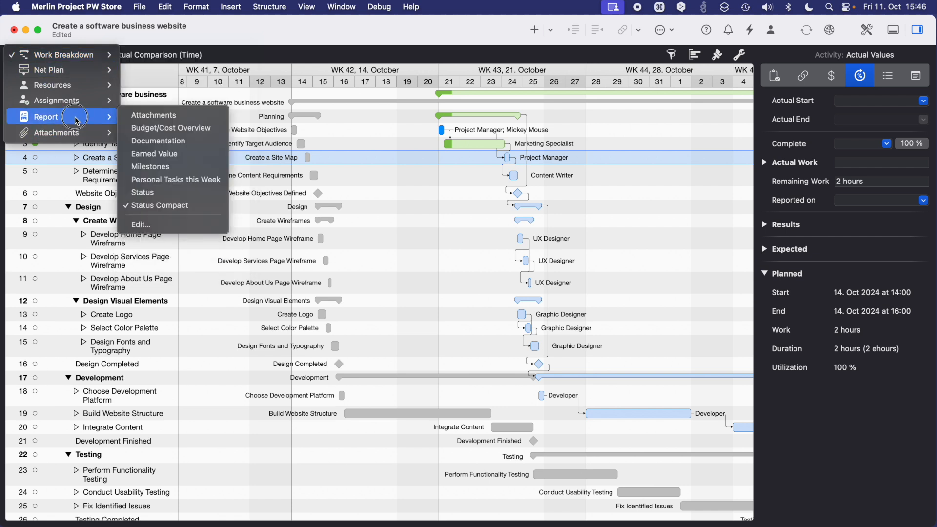
Step: Switch to the Status Compact report and scroll through its ongoing activity and milestones
{"action": "left_click", "coordinate": [162, 205]}
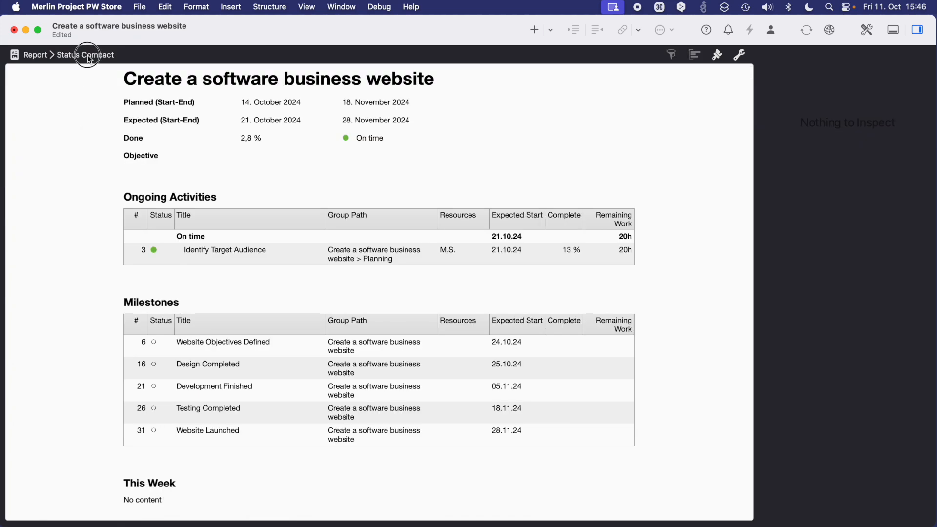
{"action": "left_click", "coordinate": [86, 55]}
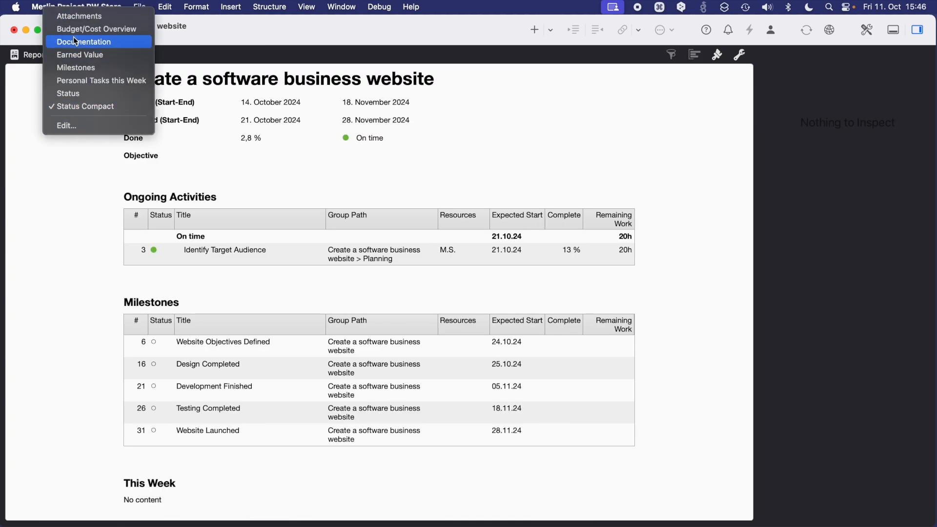
{"action": "mouse_move", "coordinate": [81, 196]}
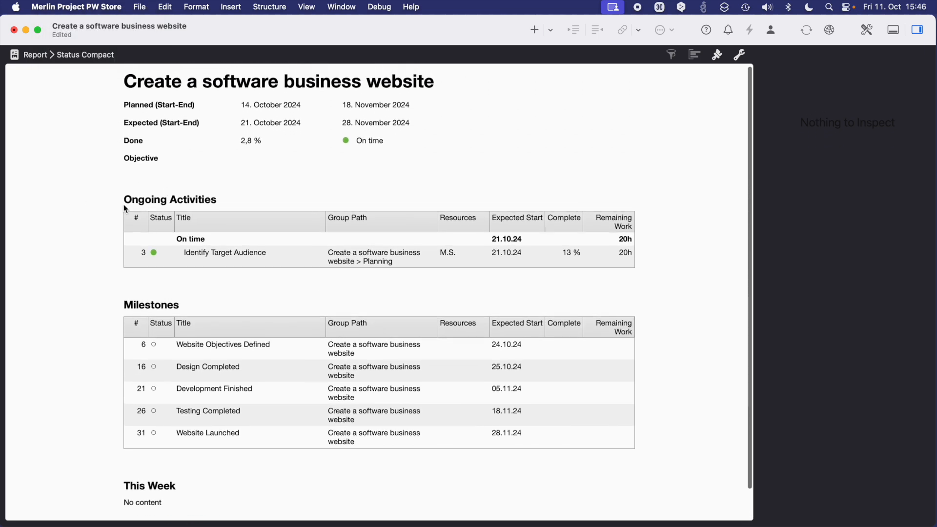
{"action": "scroll", "scroll_direction": "down", "scroll_amount": 3}
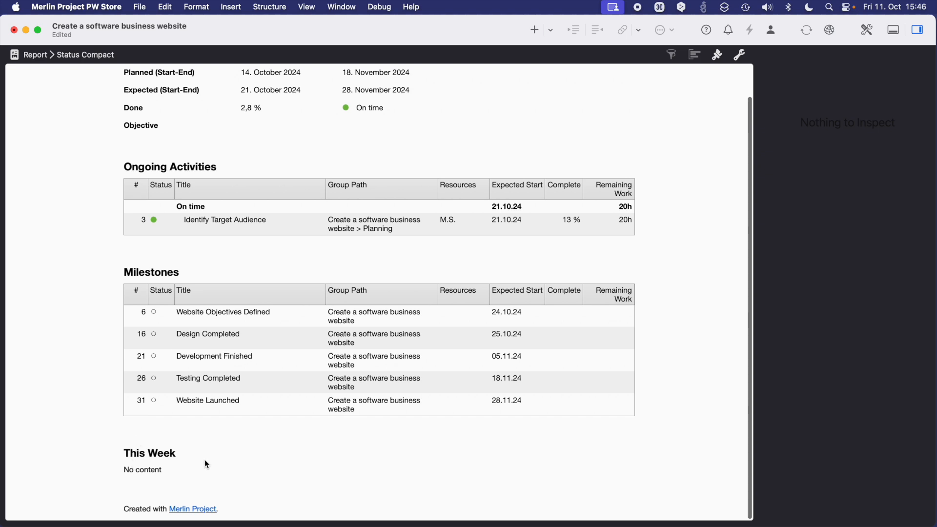
{"action": "mouse_move", "coordinate": [191, 461]}
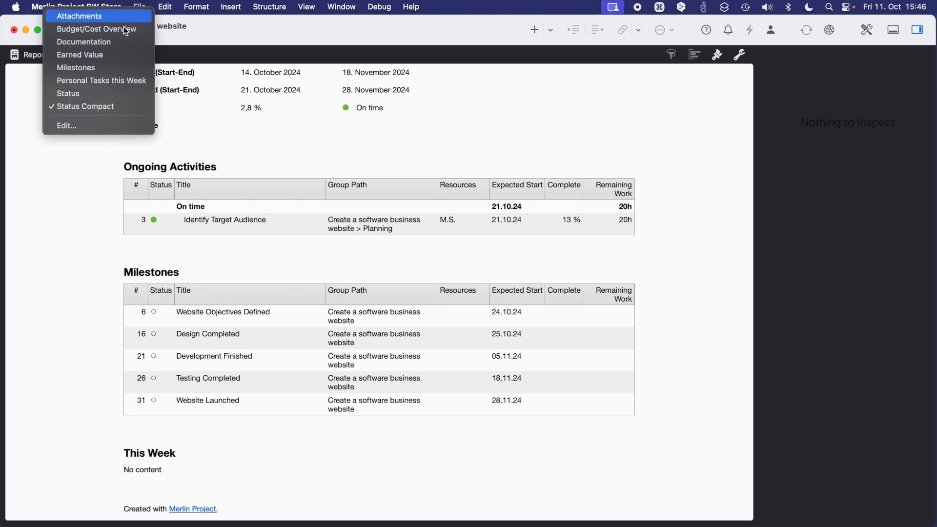
{"action": "left_click", "coordinate": [84, 41]}
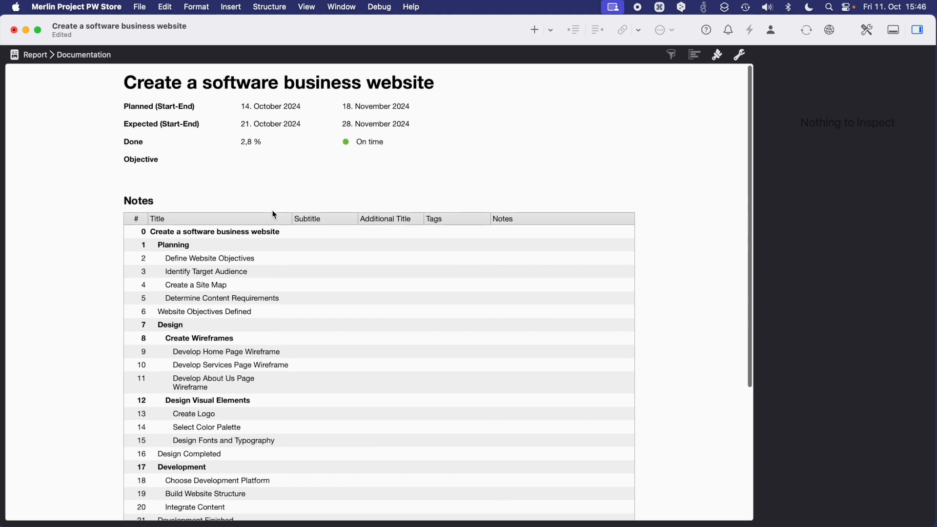
{"action": "mouse_move", "coordinate": [393, 276]}
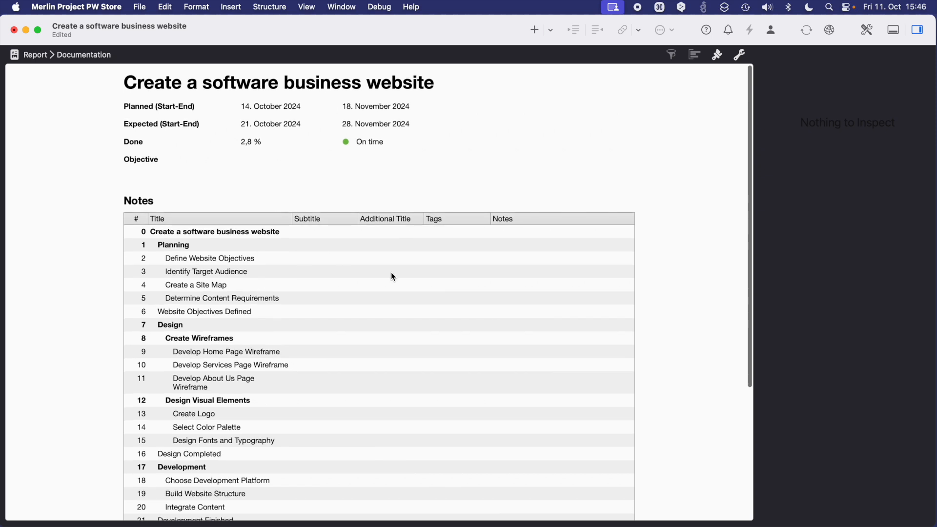
{"action": "mouse_move", "coordinate": [498, 290]}
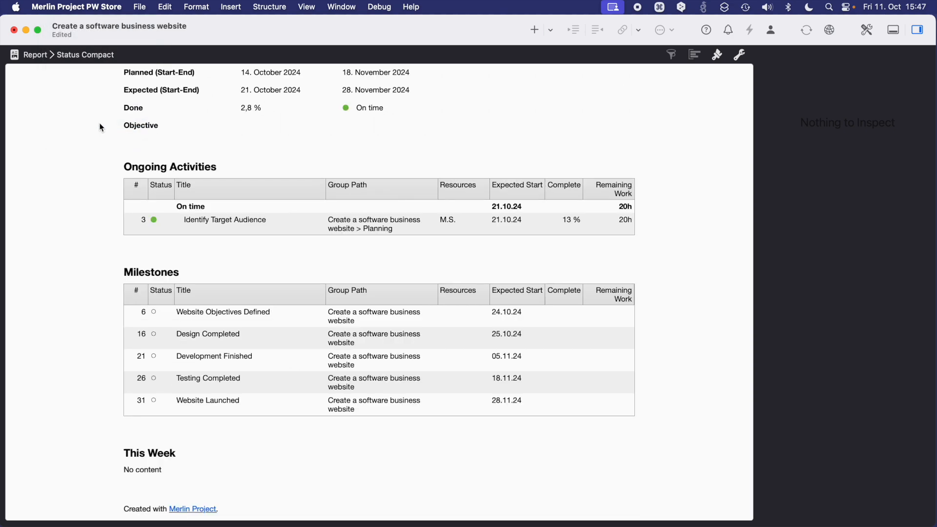
{"action": "mouse_move", "coordinate": [302, 100]}
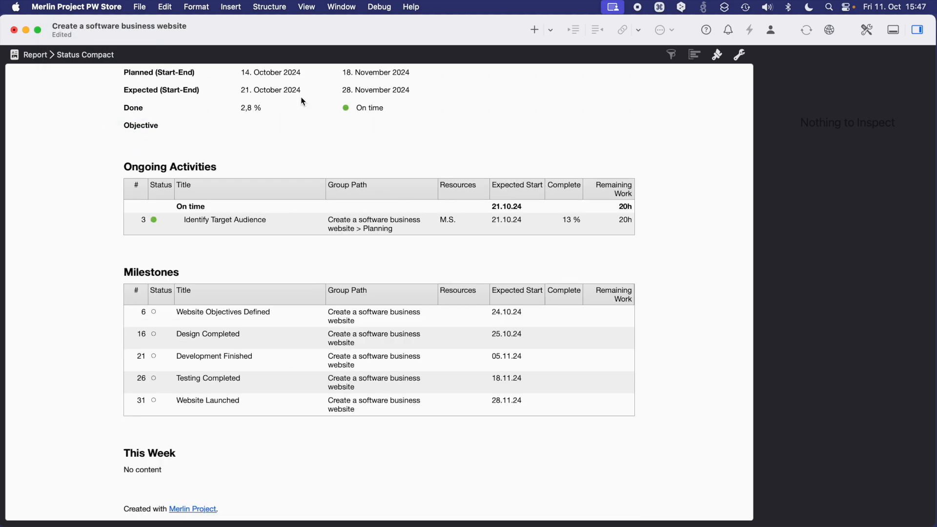
{"action": "mouse_move", "coordinate": [324, 368]}
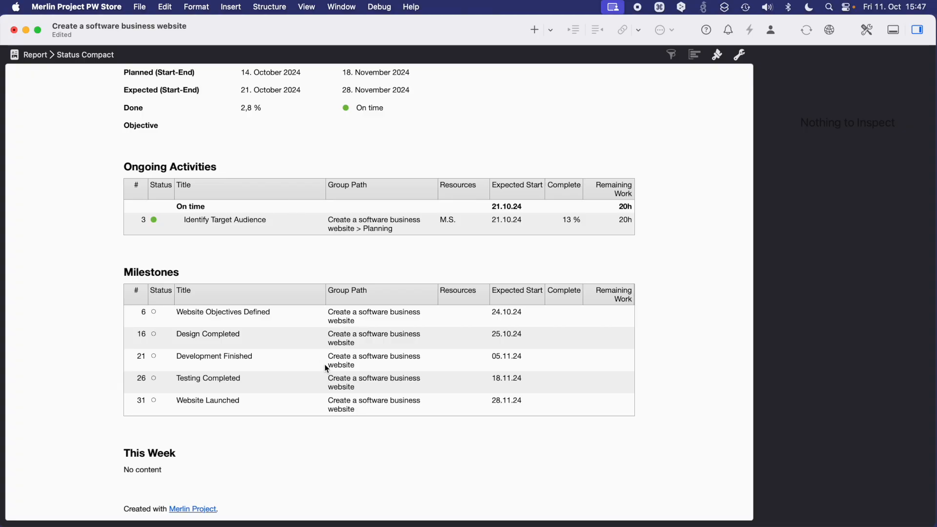